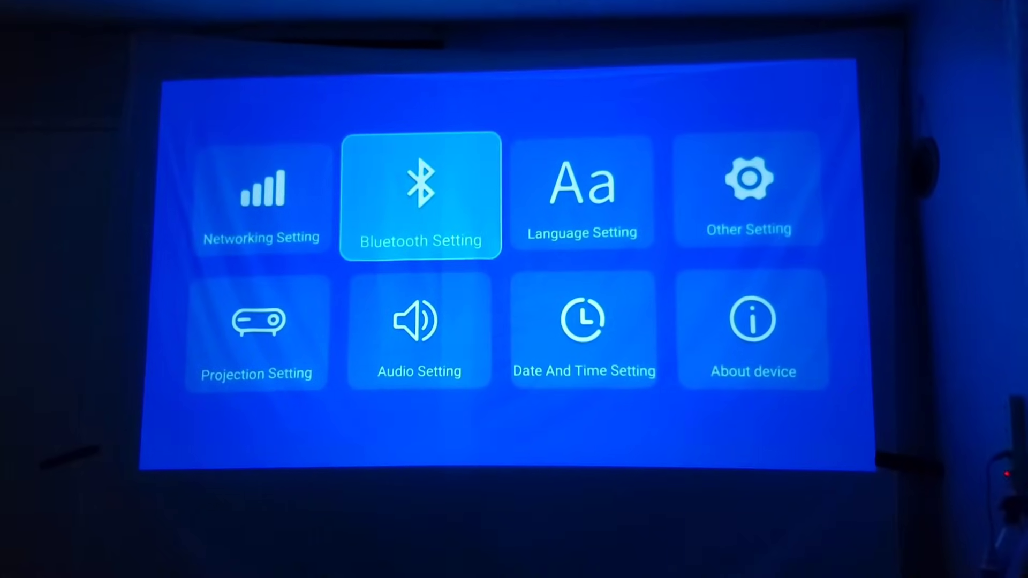
# - Return from the Settings grid to the launcher home screen with its app tiles
pyautogui.click(419, 197)
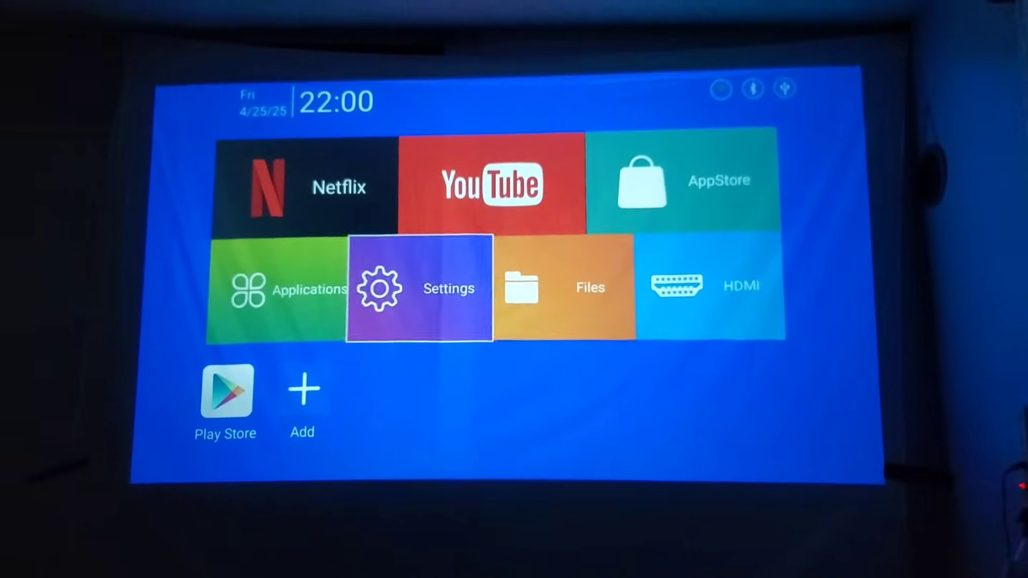
# - Enter Settings, view Audio Setting, then bring up the Projection Setting page
pyautogui.click(419, 287)
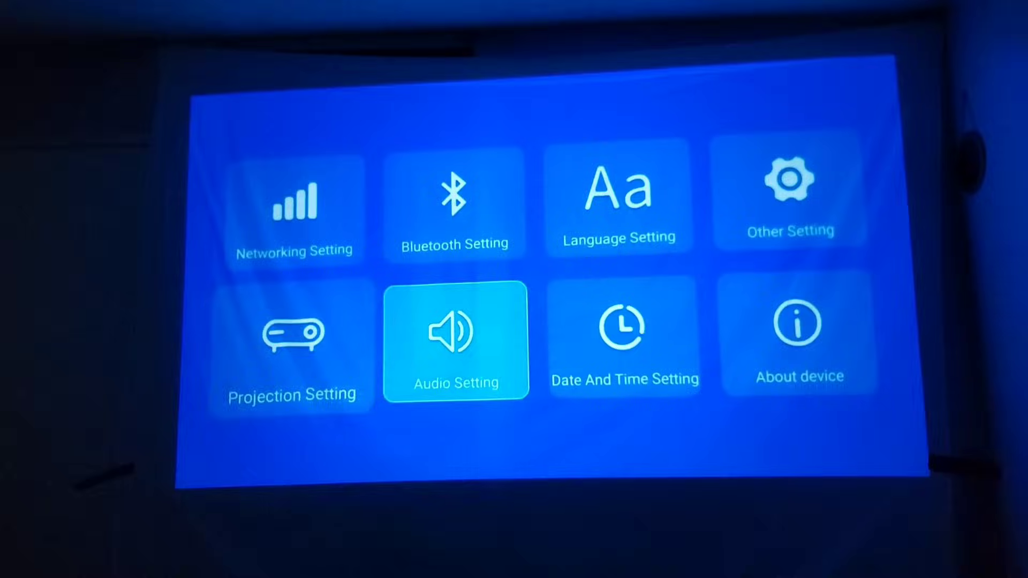
pyautogui.click(455, 343)
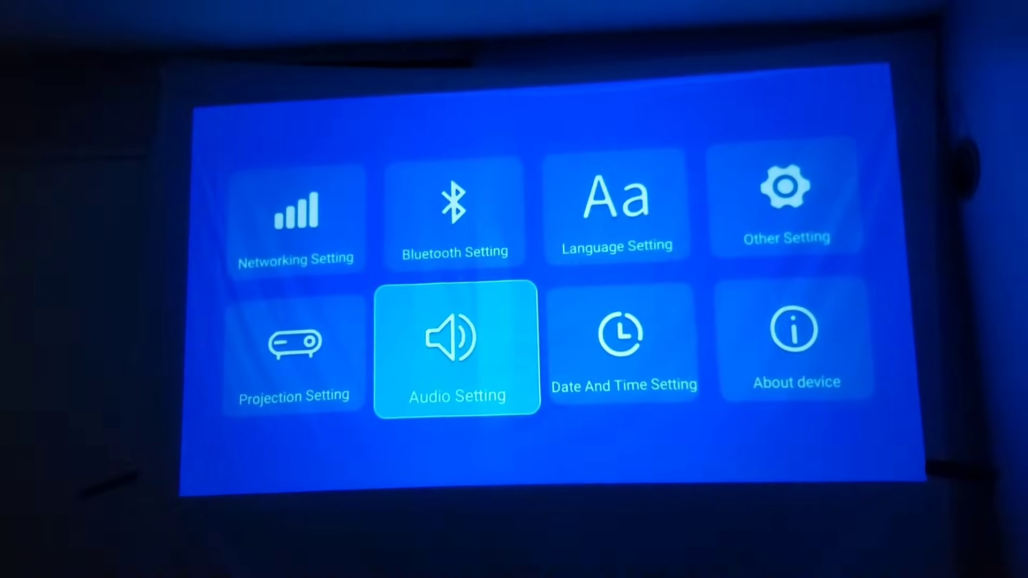
pyautogui.click(295, 351)
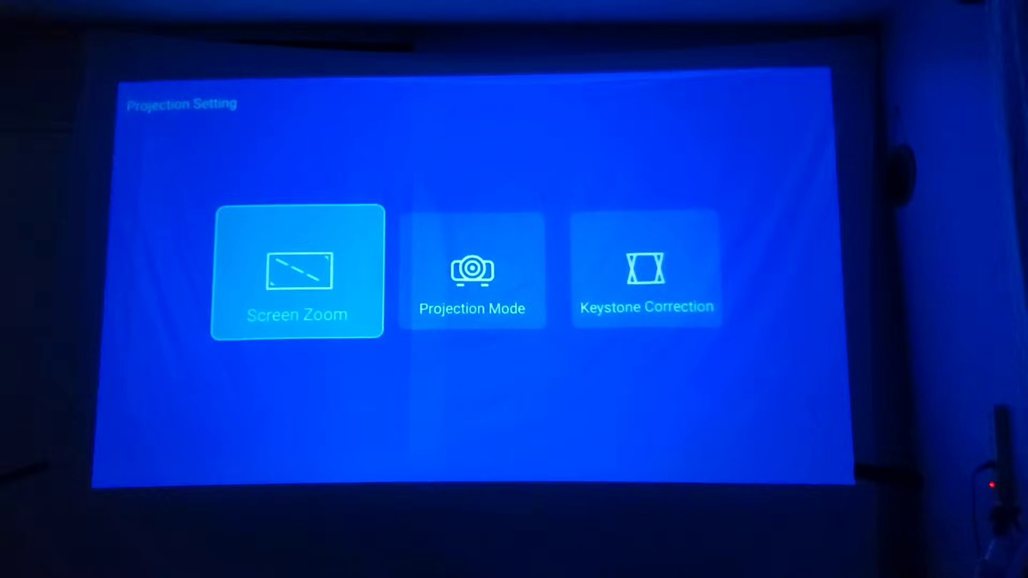
# - Choose Initial angle correction under Keystone Correction, bringing up the level-placement Tips prompt
pyautogui.click(296, 272)
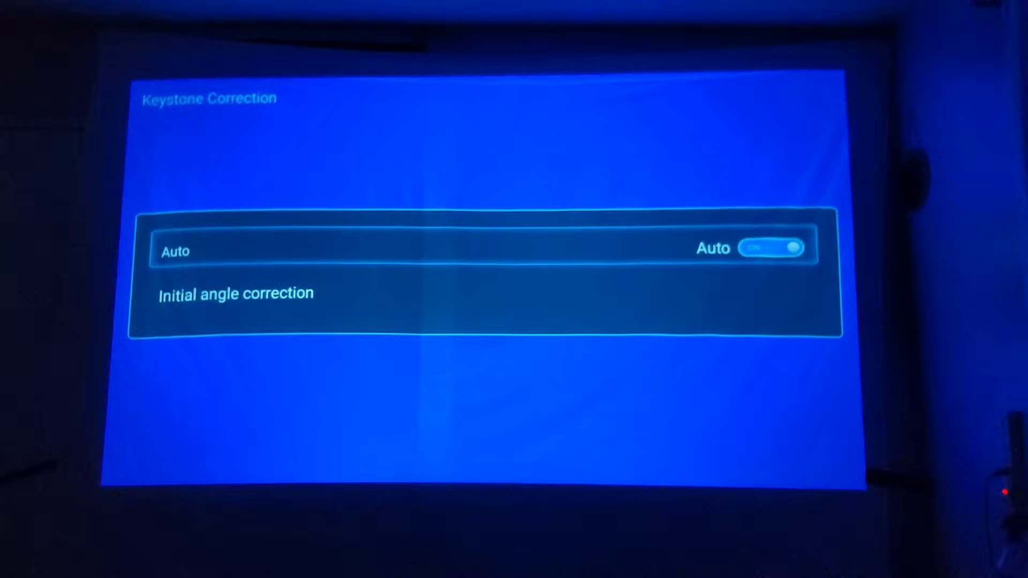
pyautogui.press('Down')
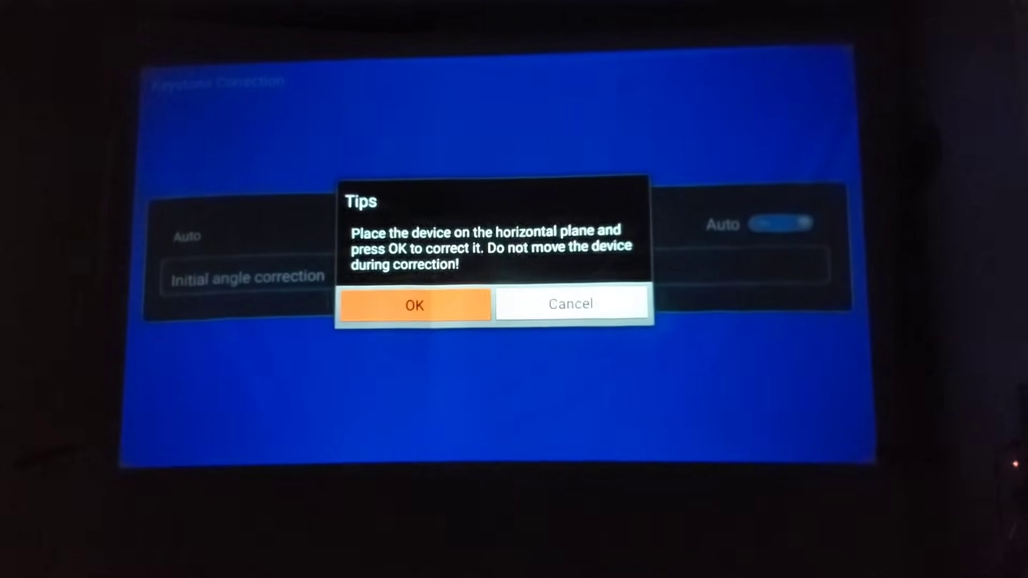
# - Dismiss the Tips prompt and move the top-left corner to 122,116 in manual four-corner correction
pyautogui.click(414, 304)
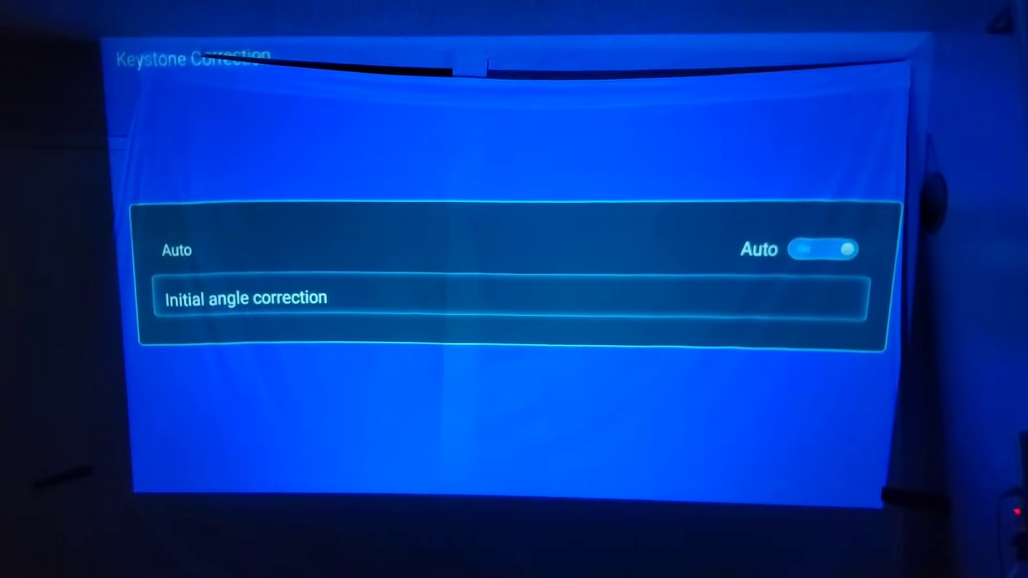
pyautogui.click(824, 250)
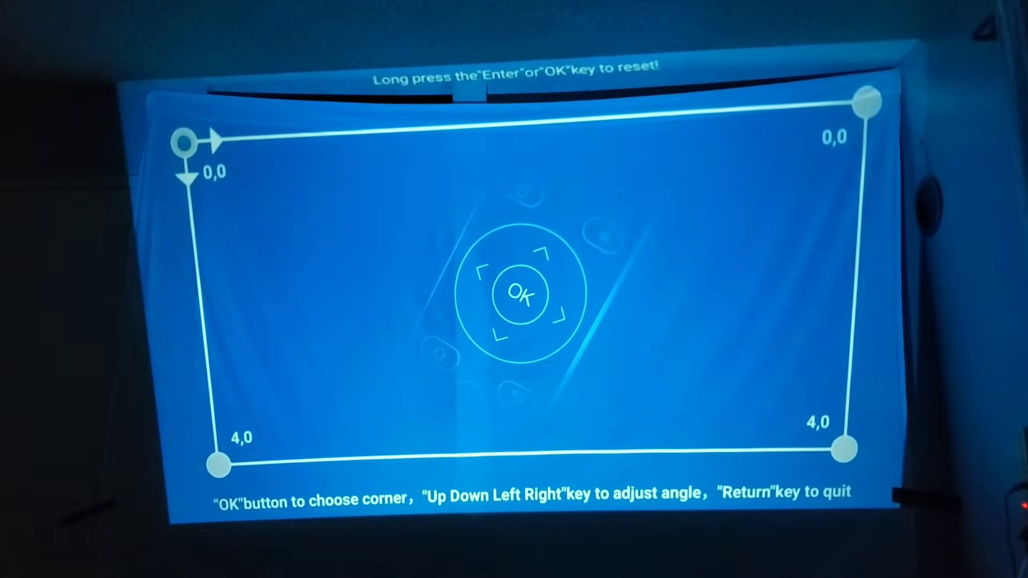
pyautogui.press('up')
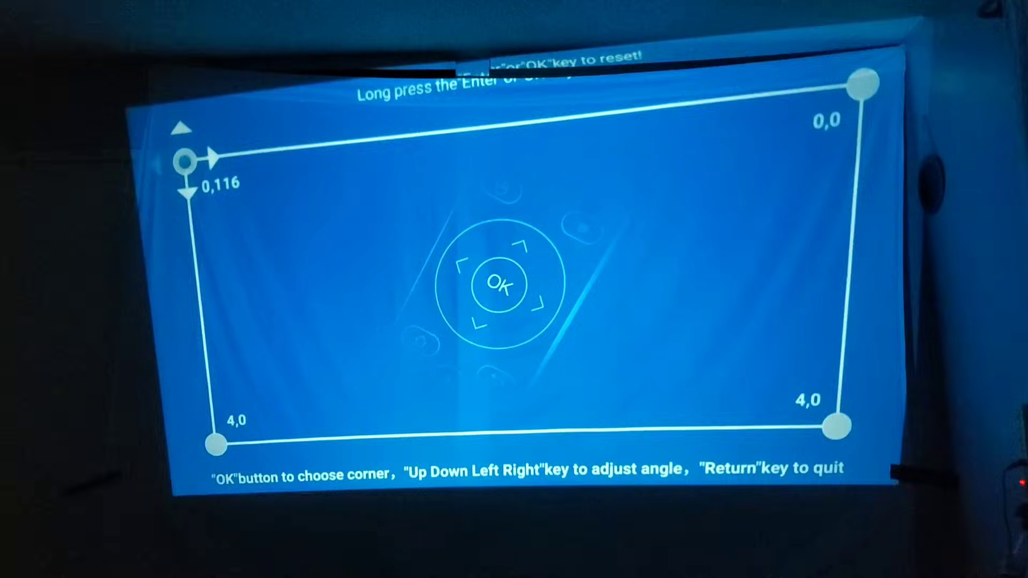
pyautogui.press('right')
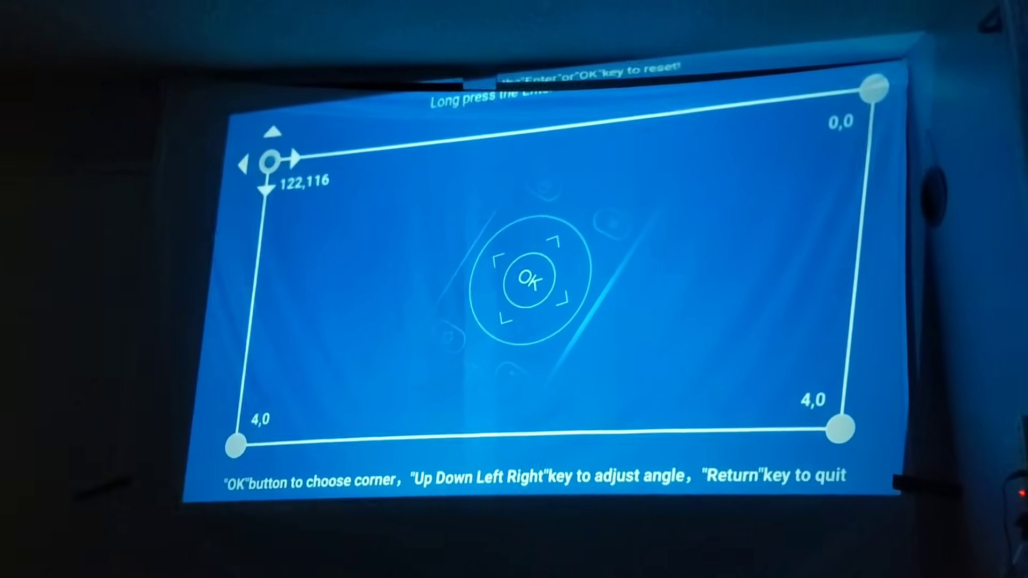